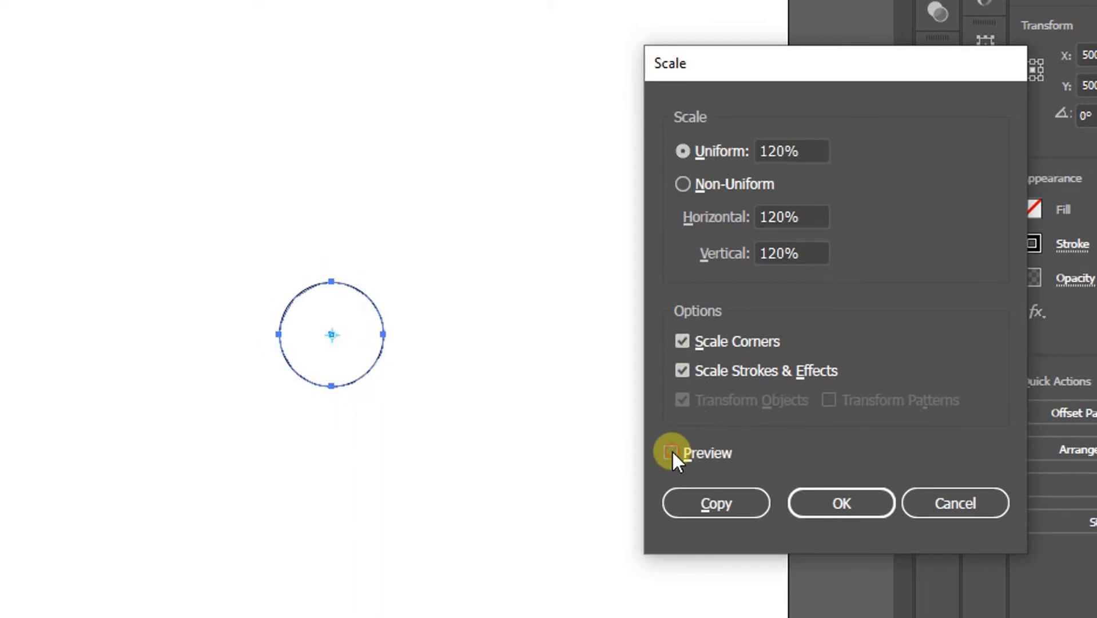
Step: Preview the circle at uniform 120% and add the enlarged concentric copy
left_click(669, 453)
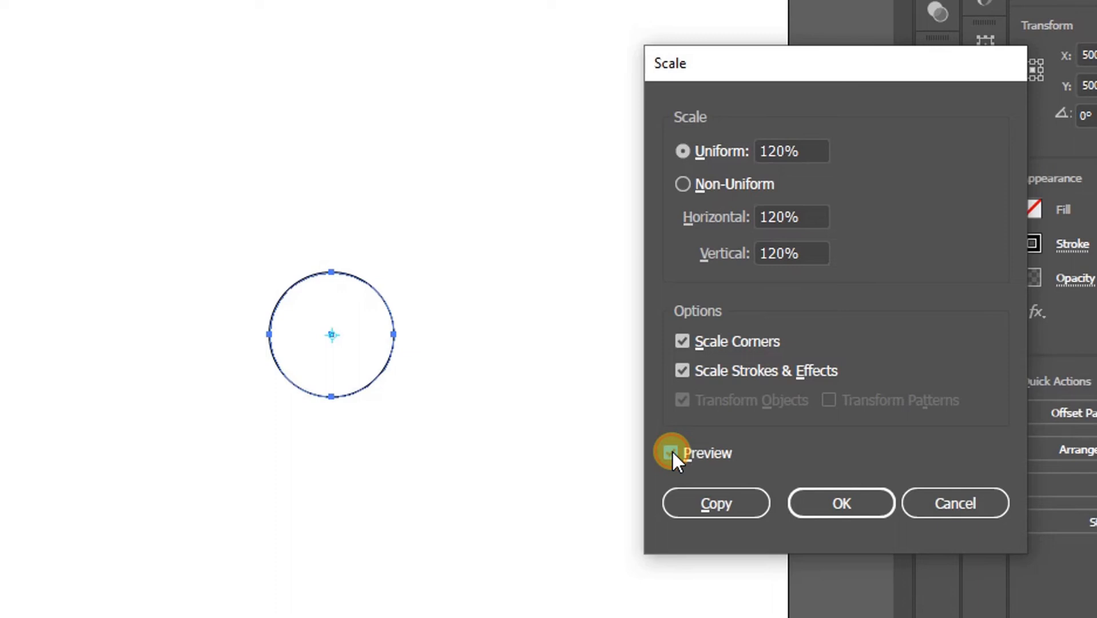
key("Ctrl+D")
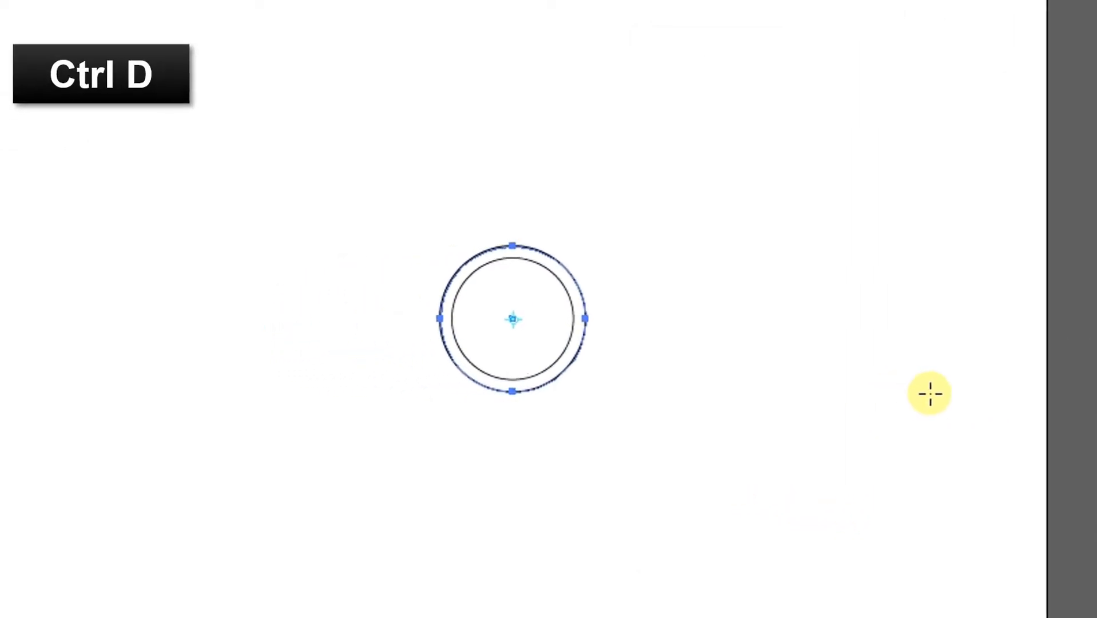
Step: Repeat the 120% scaled copy twice to build three concentric rings
key("Ctrl+D")
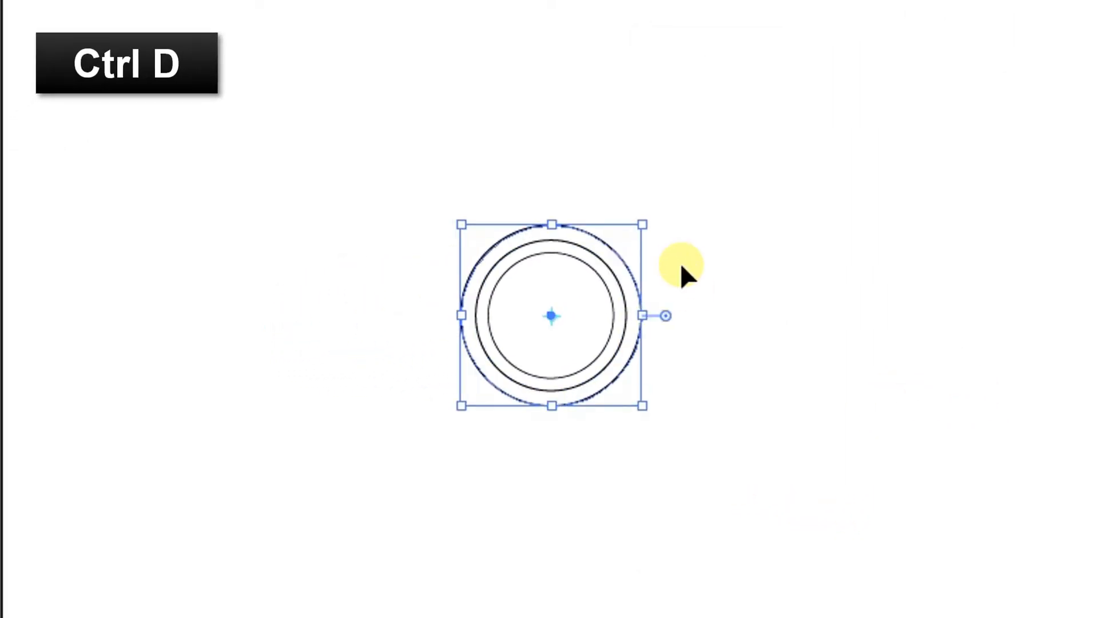
key("Ctrl+D")
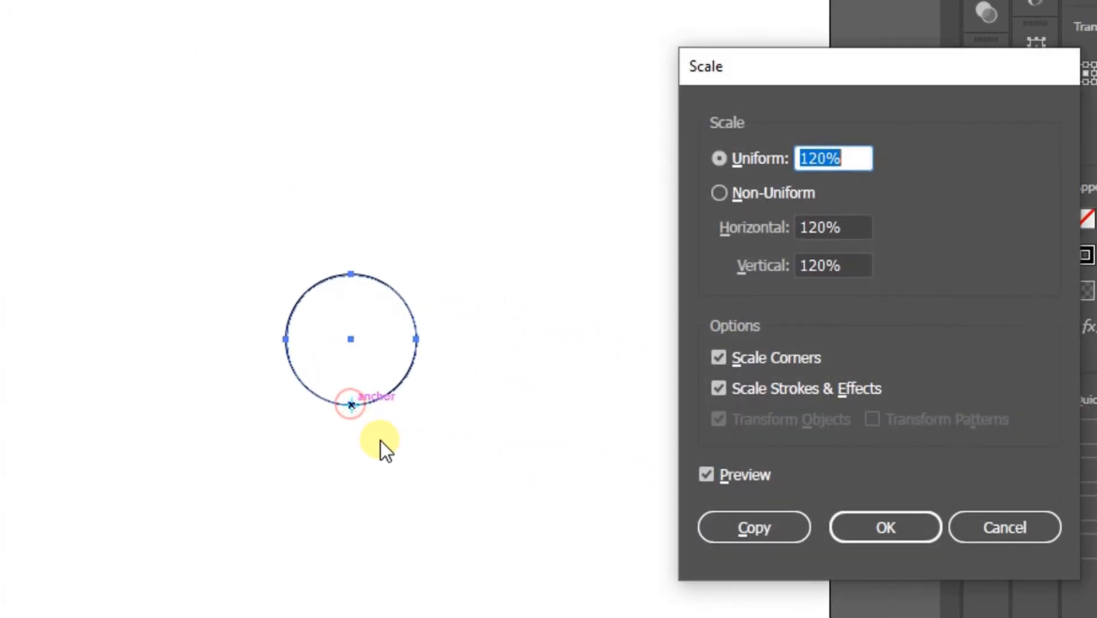
Step: Confirm the Scale dialog for the single circle at uniform 120%
left_click(754, 526)
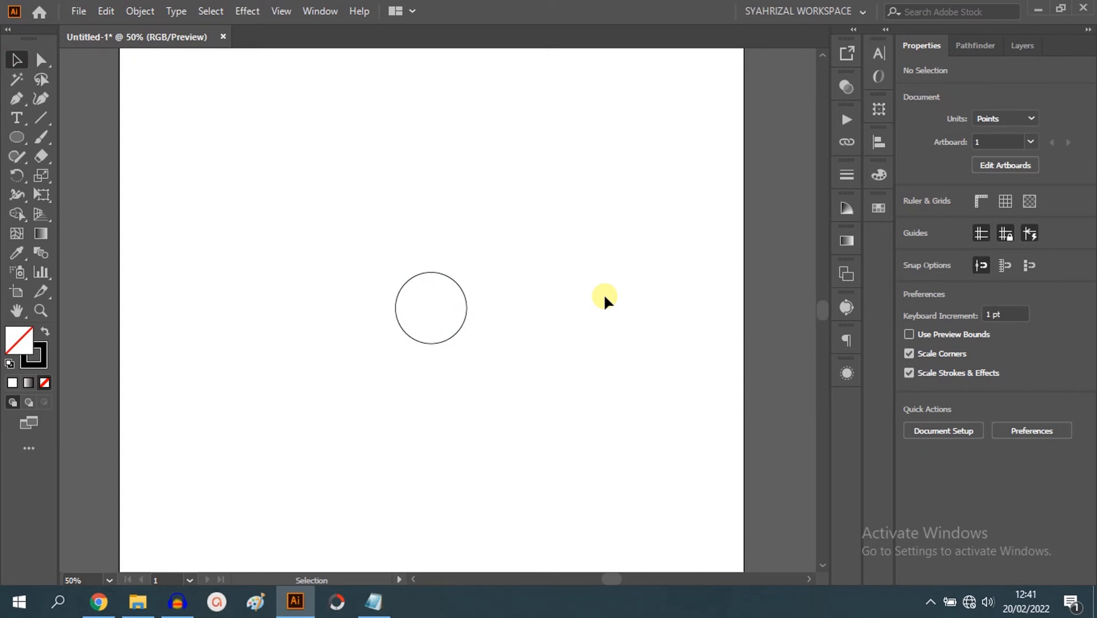
mouse_move(1038, 172)
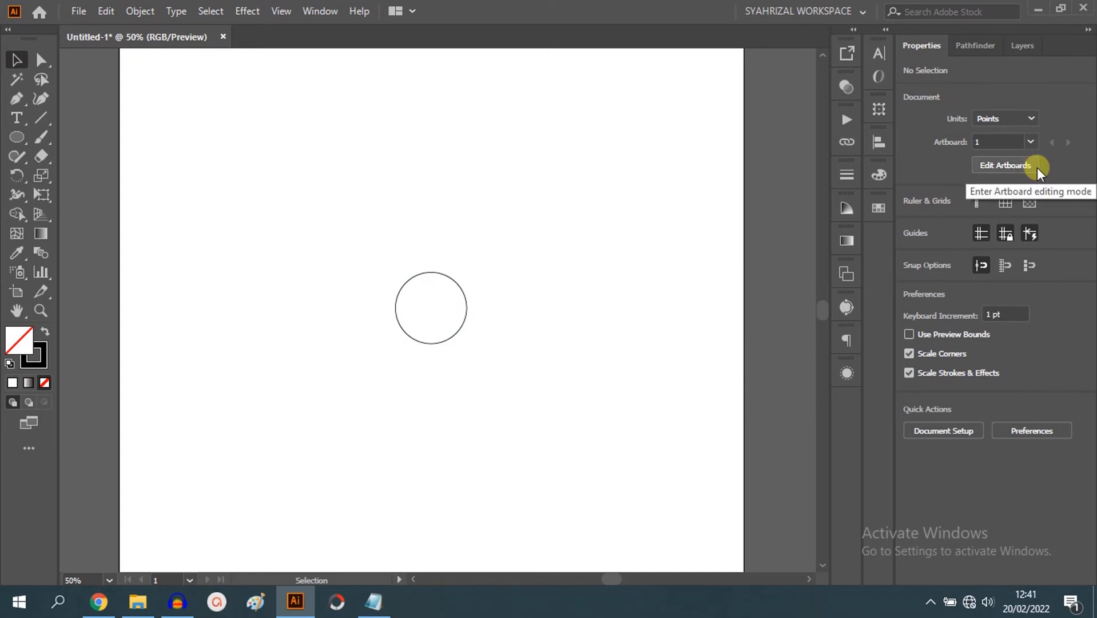